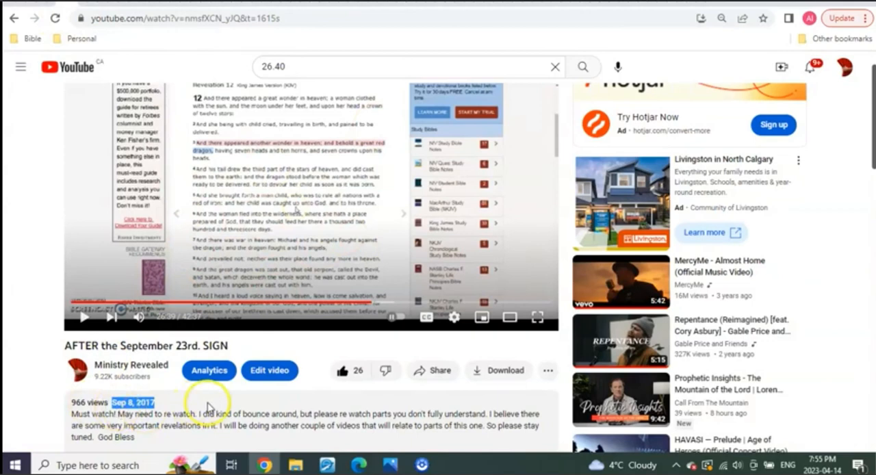
{"action": "mouse_move", "coordinate": [340, 243]}
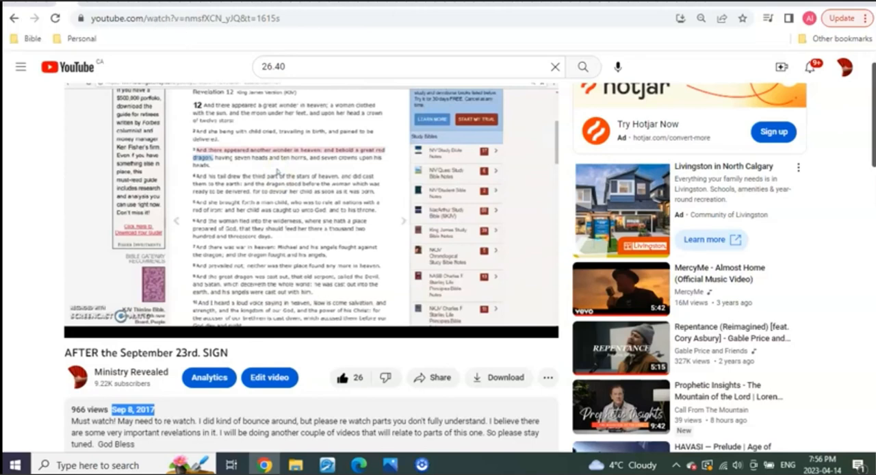
{"action": "mouse_move", "coordinate": [291, 117]}
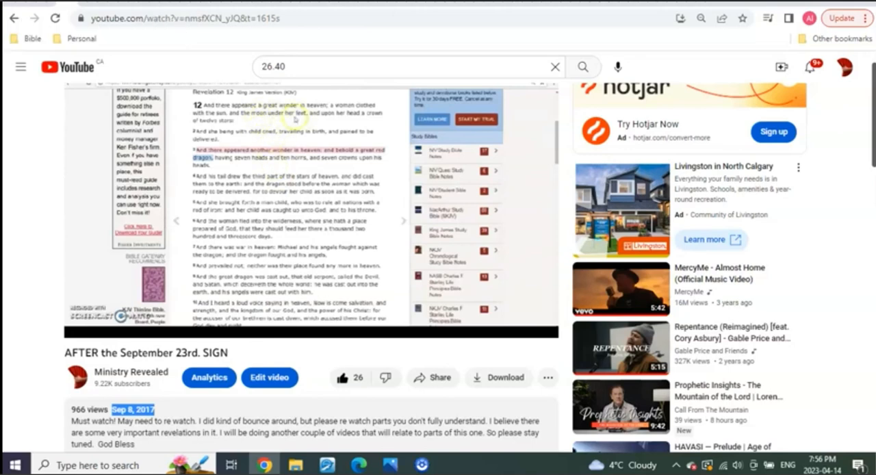
{"action": "mouse_move", "coordinate": [308, 94]}
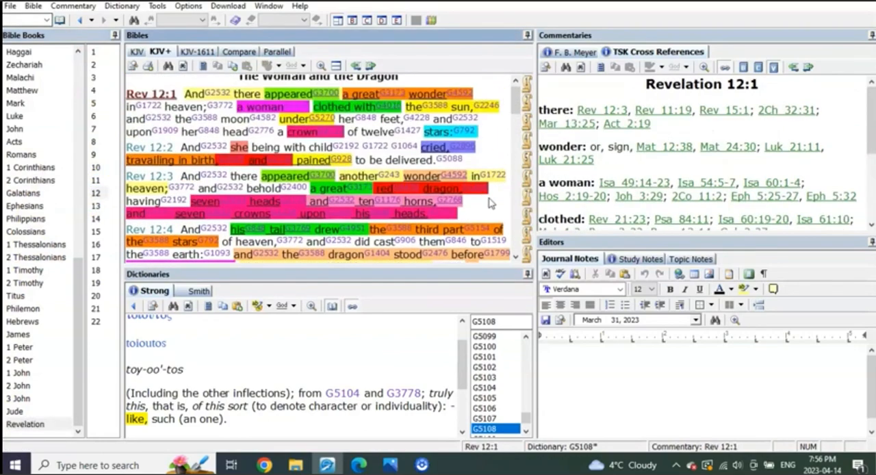
{"action": "mouse_move", "coordinate": [505, 194]}
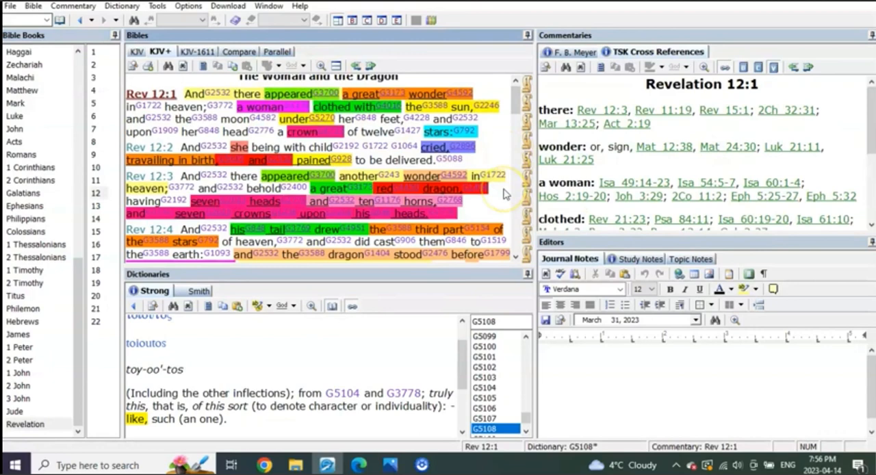
Scroll the Revelation 12 text down to the highlighted verses 4–6 about the woman and child
{"action": "scroll", "scroll_direction": "down", "scroll_amount": 3}
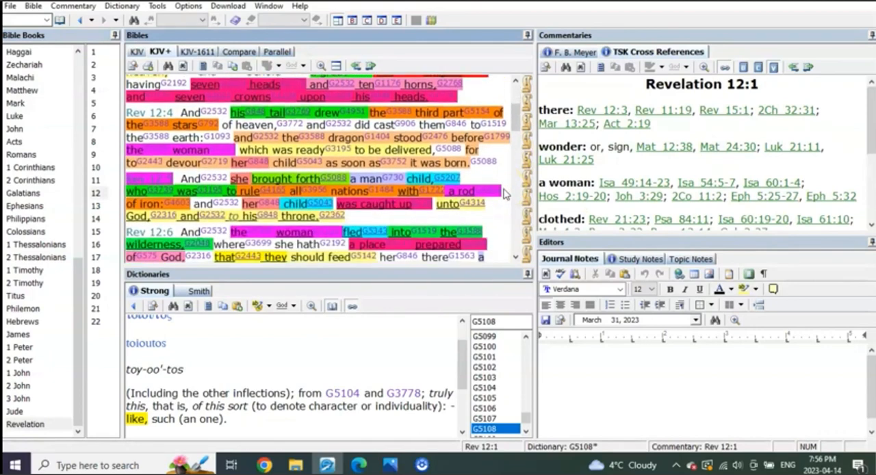
{"action": "scroll", "scroll_direction": "down", "scroll_amount": 3}
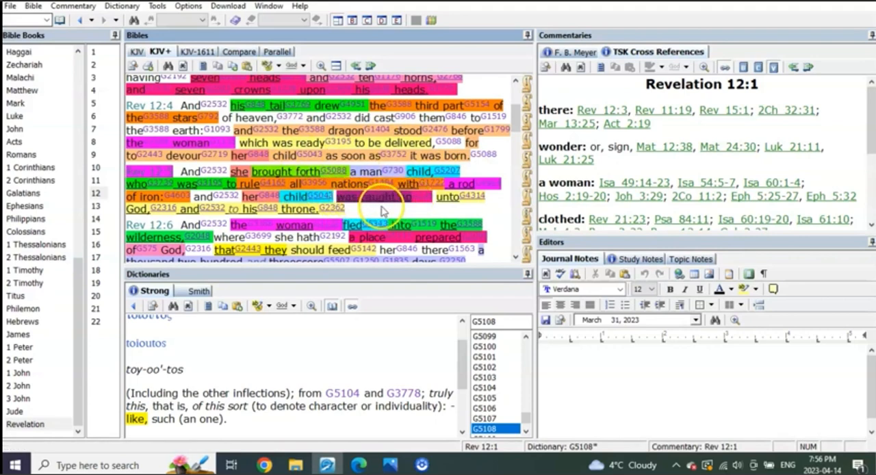
{"action": "mouse_move", "coordinate": [428, 205]}
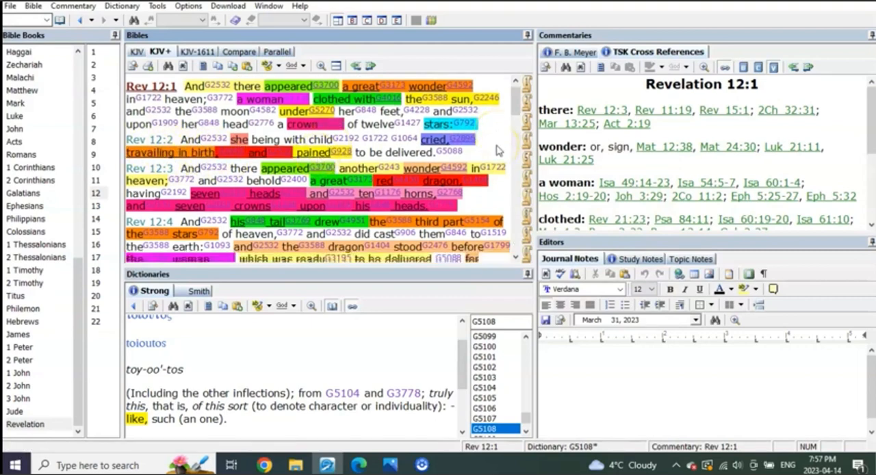
{"action": "scroll", "scroll_direction": "down", "scroll_amount": 3}
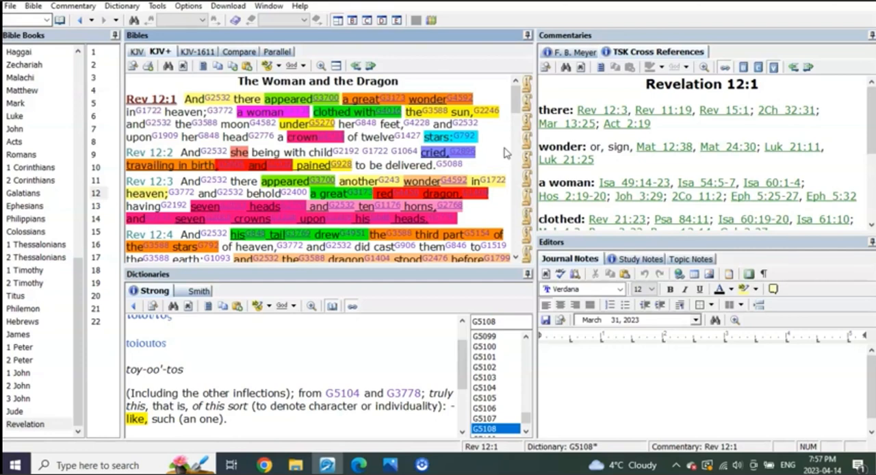
{"action": "mouse_move", "coordinate": [224, 140]}
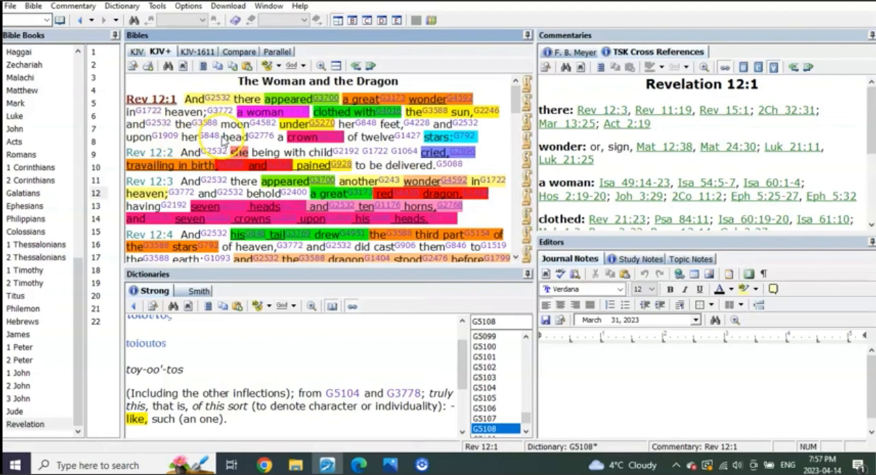
{"action": "scroll", "scroll_direction": "down", "scroll_amount": 3}
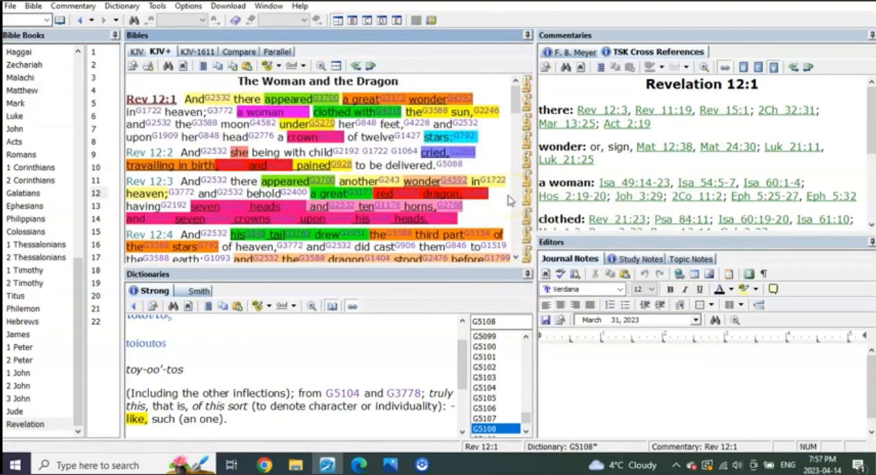
{"action": "left_click", "coordinate": [263, 463]}
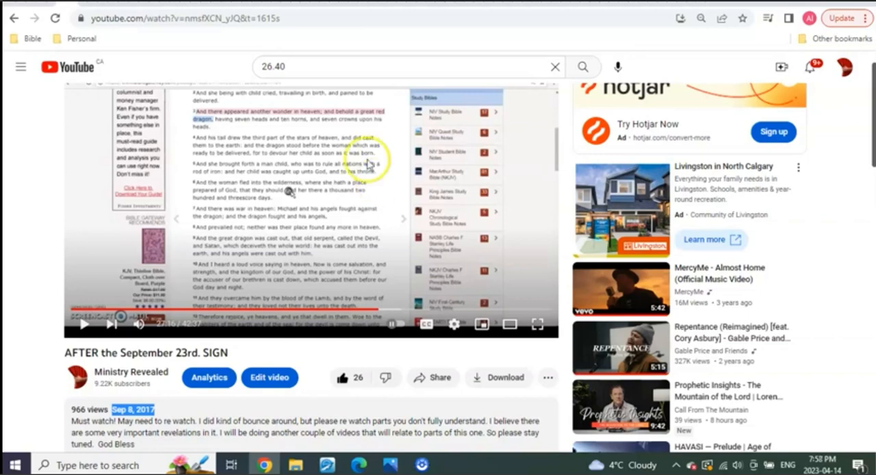
{"action": "mouse_move", "coordinate": [189, 52]}
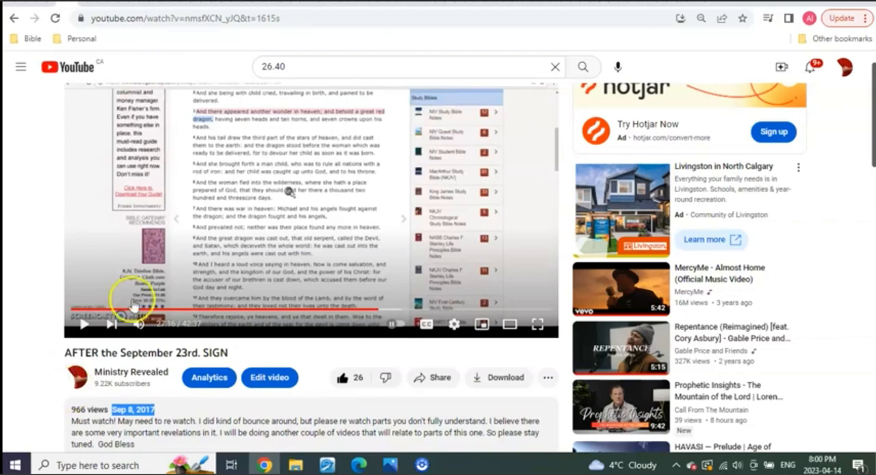
{"action": "mouse_move", "coordinate": [46, 275]}
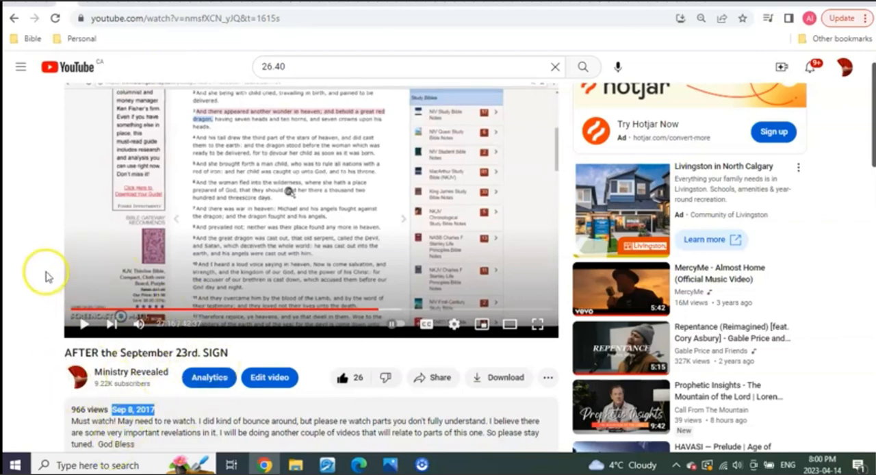